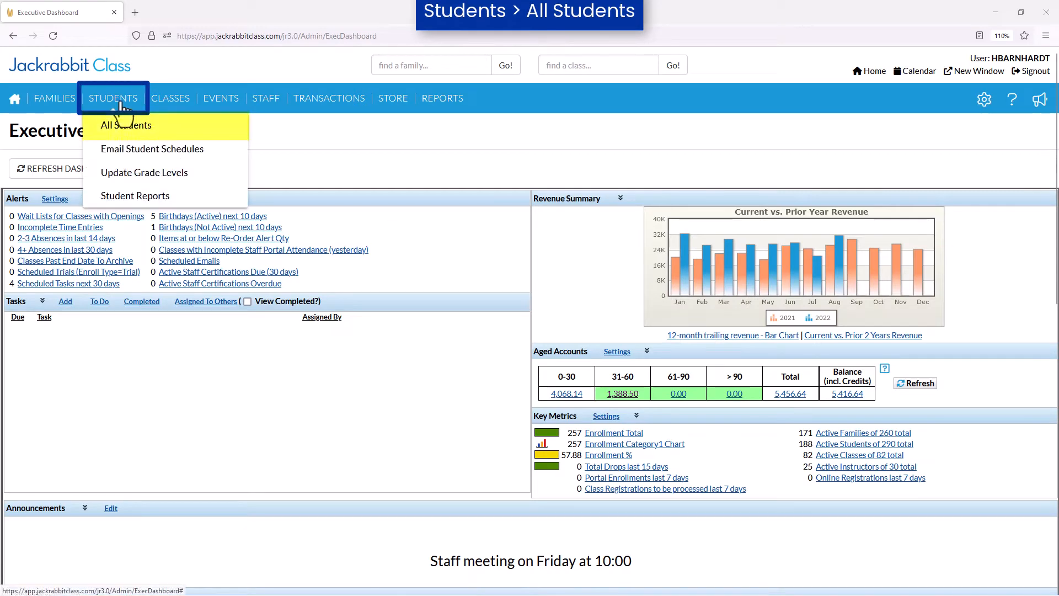
pyautogui.moveTo(167, 131)
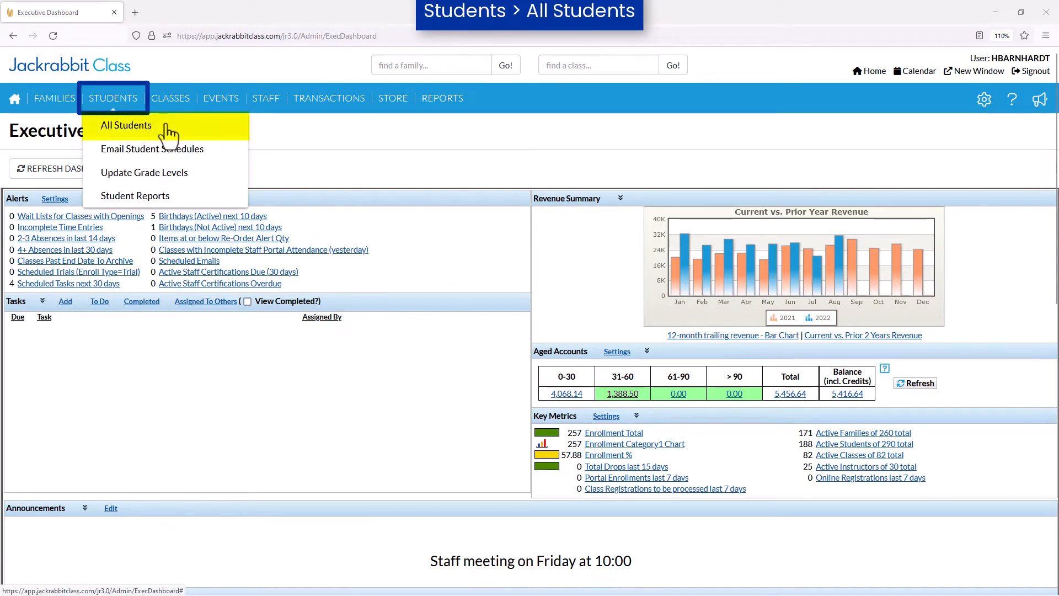
# Step: Open the All Students list from the Students menu
pyautogui.click(126, 125)
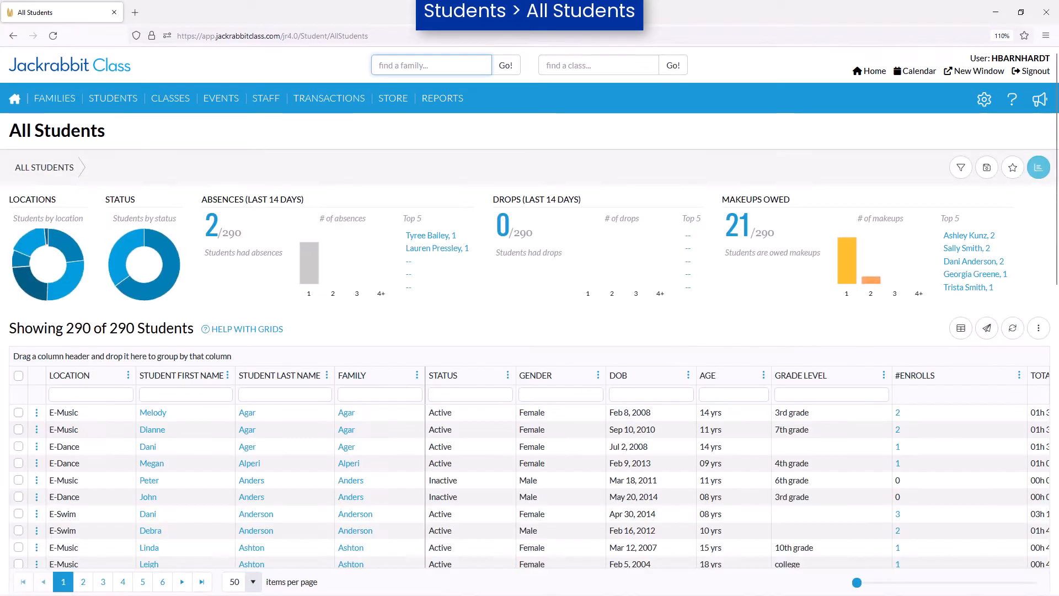
pyautogui.click(431, 65)
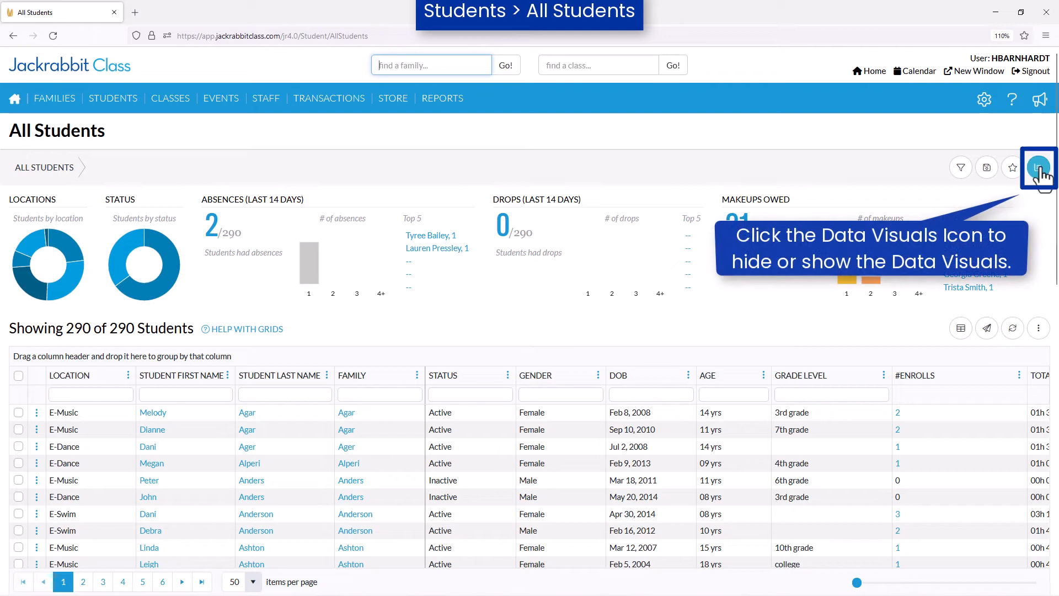
pyautogui.click(1039, 167)
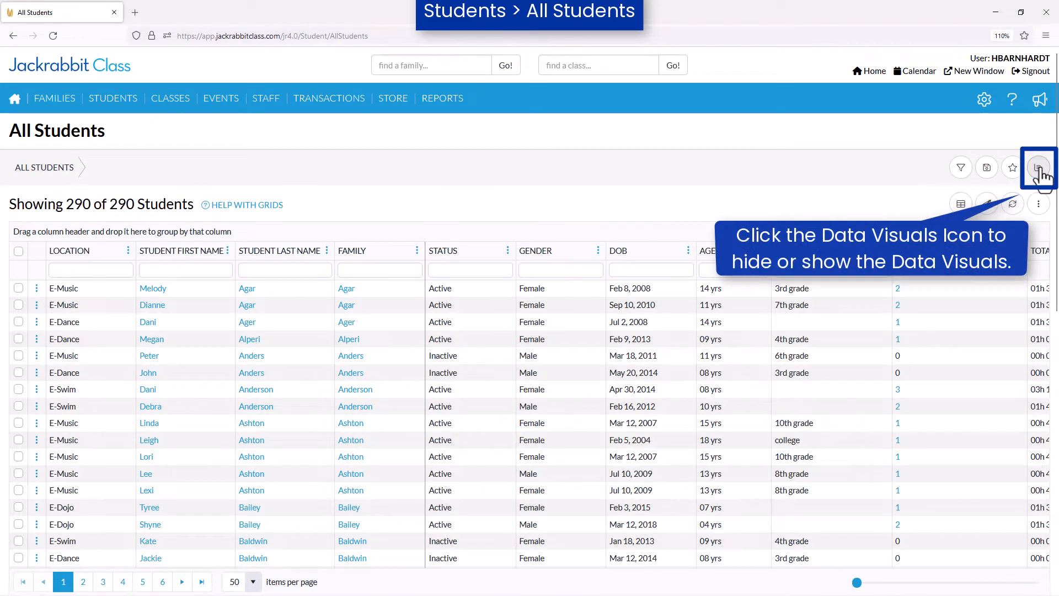
pyautogui.click(1038, 166)
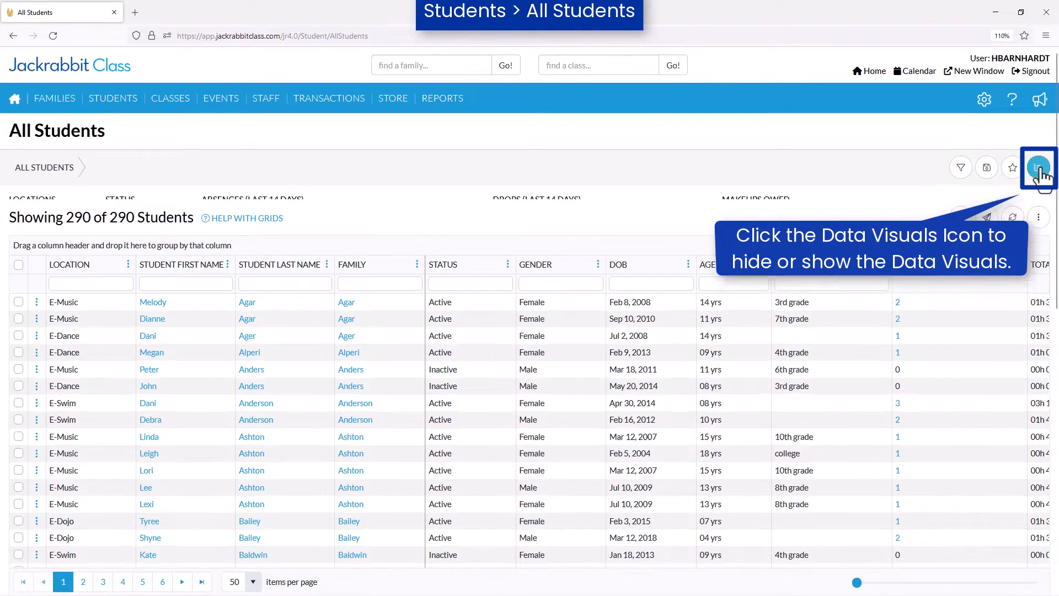
pyautogui.click(1039, 166)
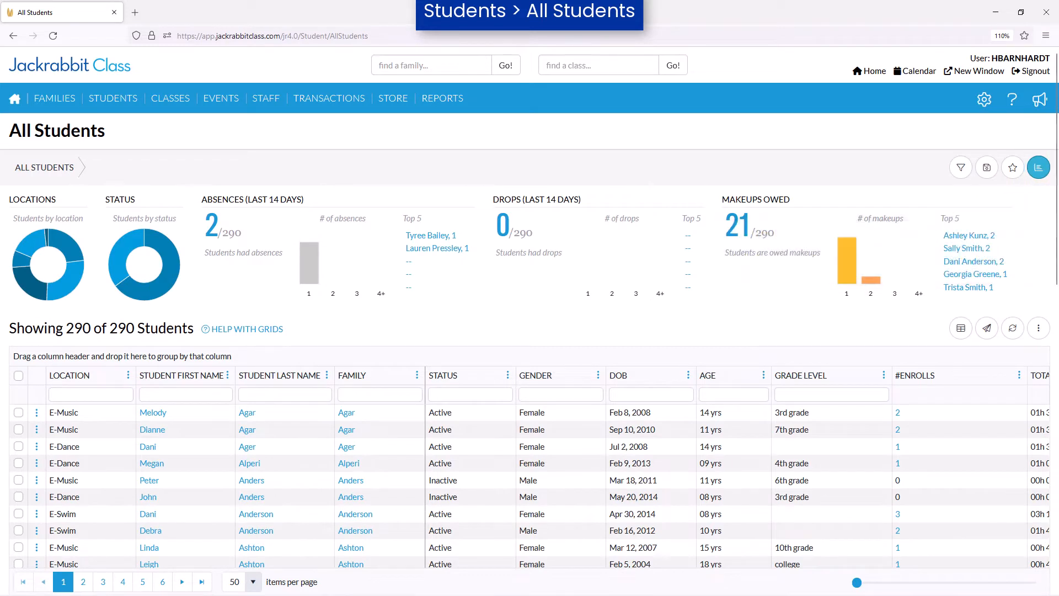
pyautogui.moveTo(156, 263)
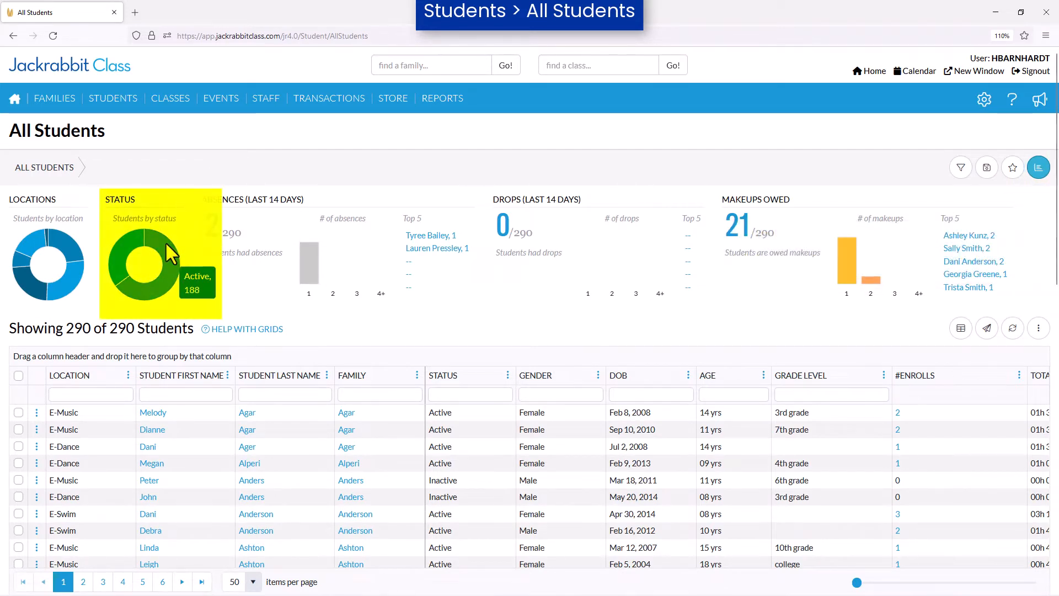
# Step: Filter the grid to Active status (188 of 290) and check the Family Details filters
pyautogui.click(145, 283)
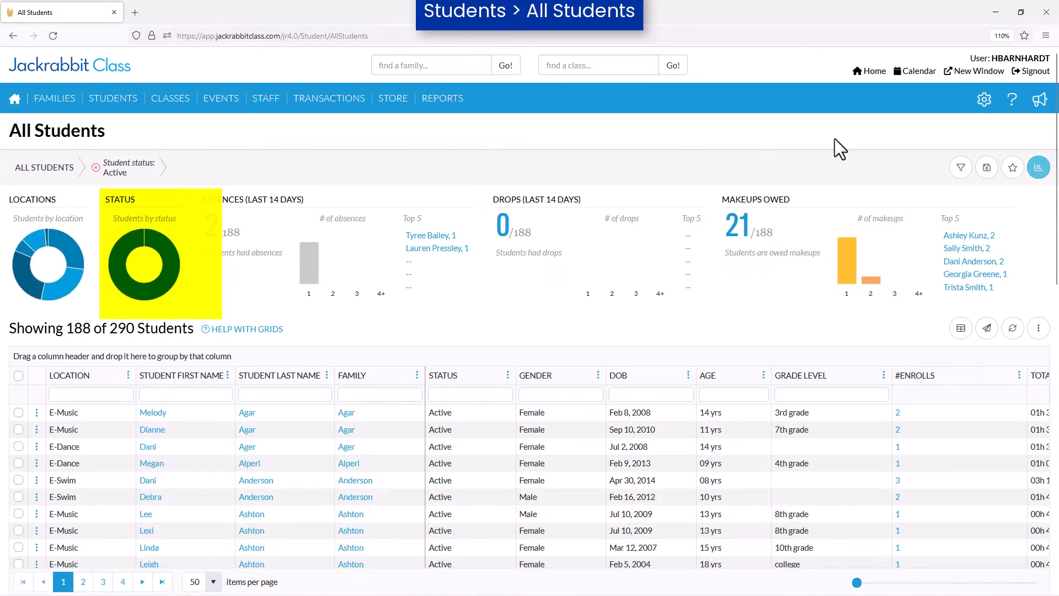
pyautogui.click(960, 167)
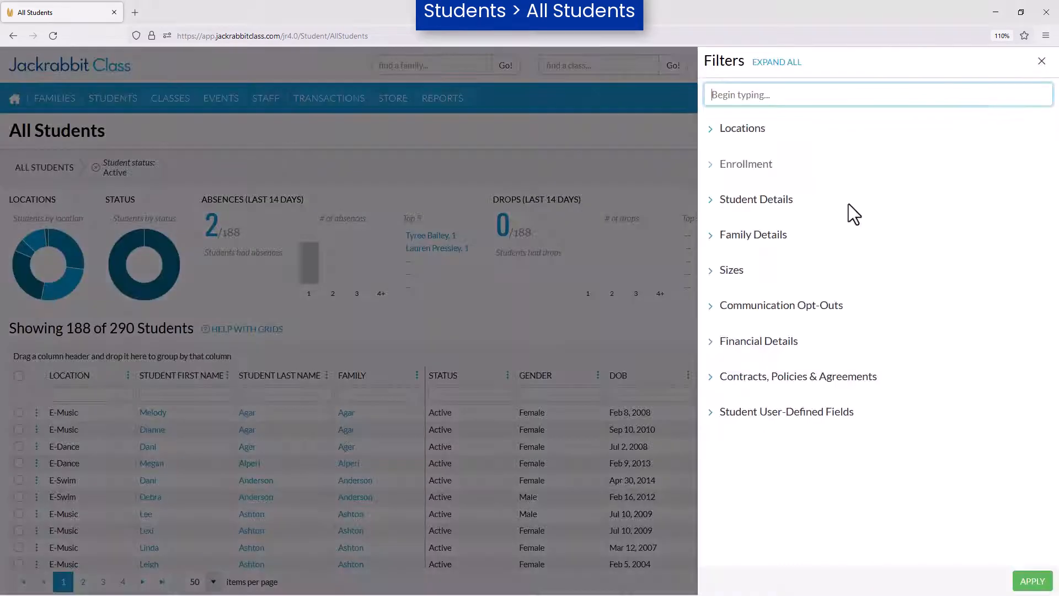
pyautogui.click(753, 234)
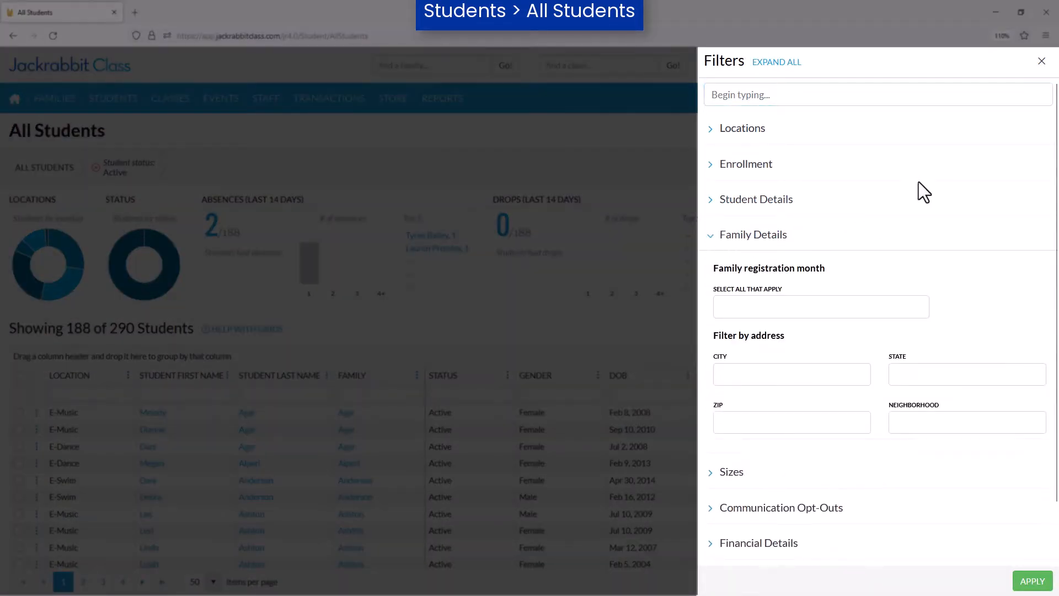
pyautogui.click(1041, 60)
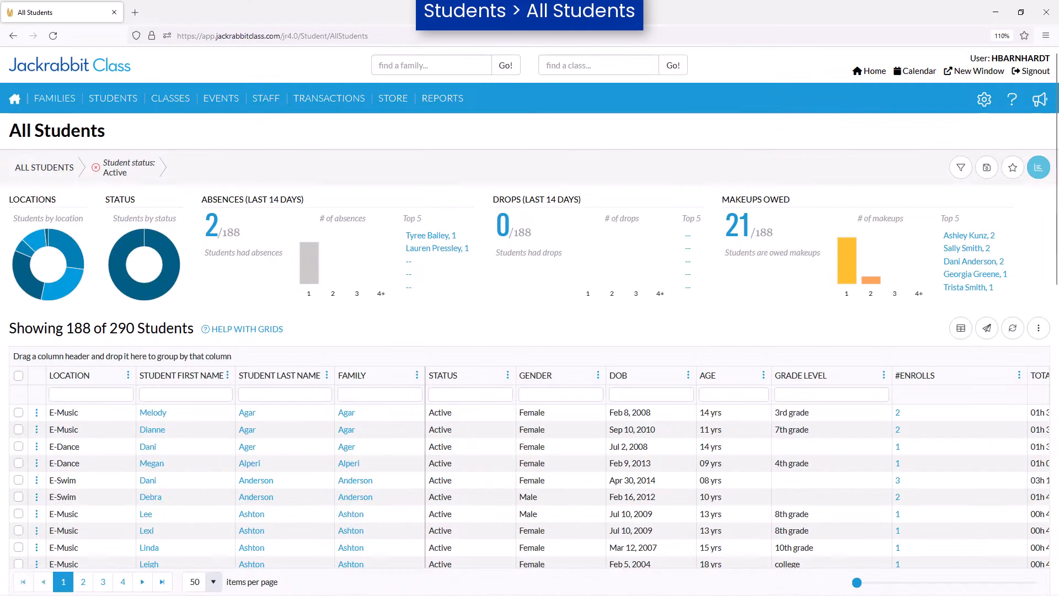
pyautogui.moveTo(994, 144)
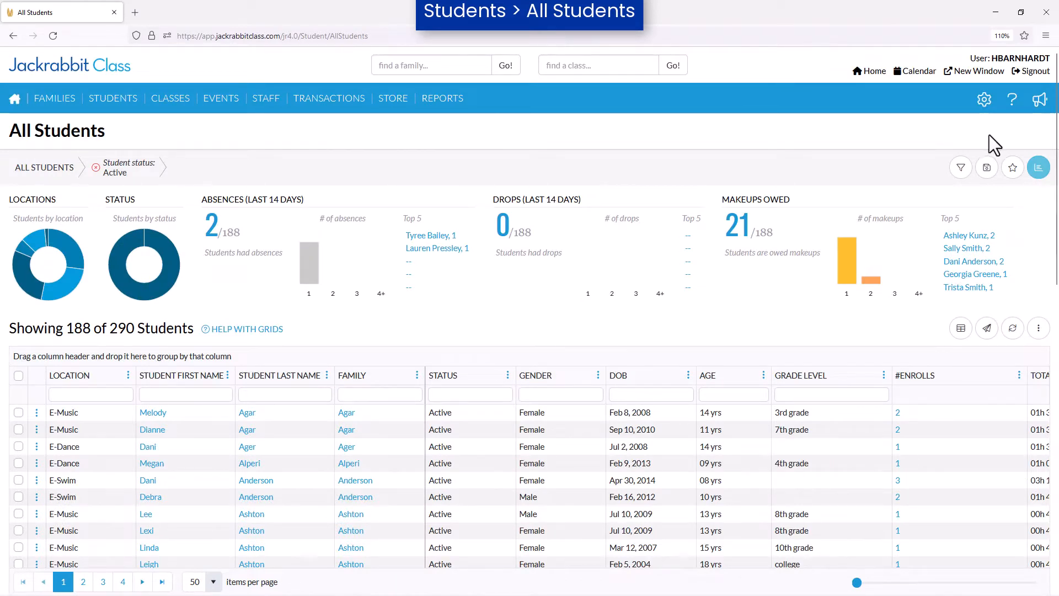
# Step: Save the current view as favorite 'Active Students Only', set as default
pyautogui.click(987, 166)
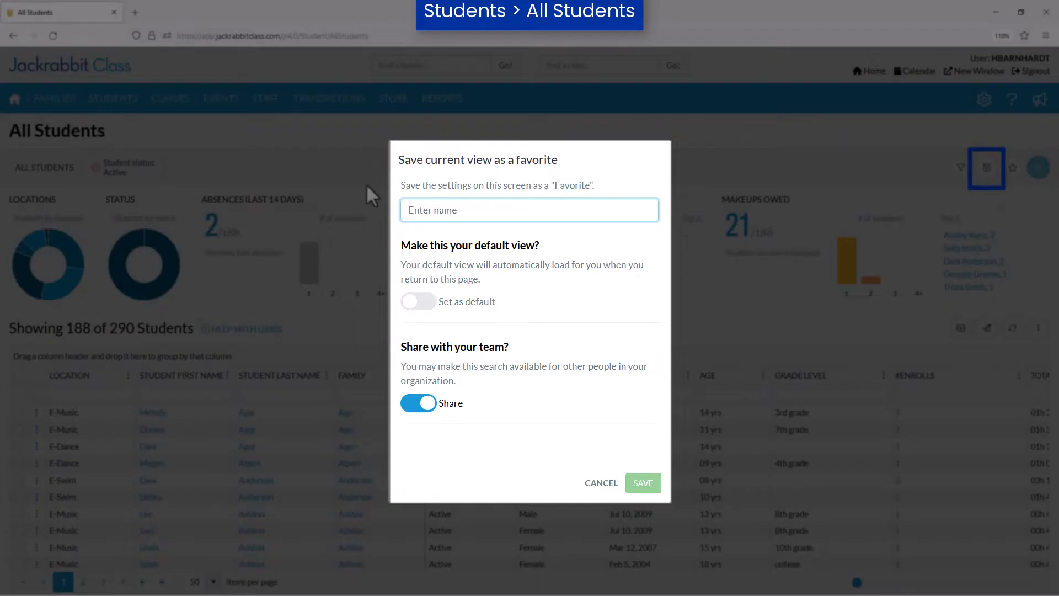
pyautogui.write('Active Students Only')
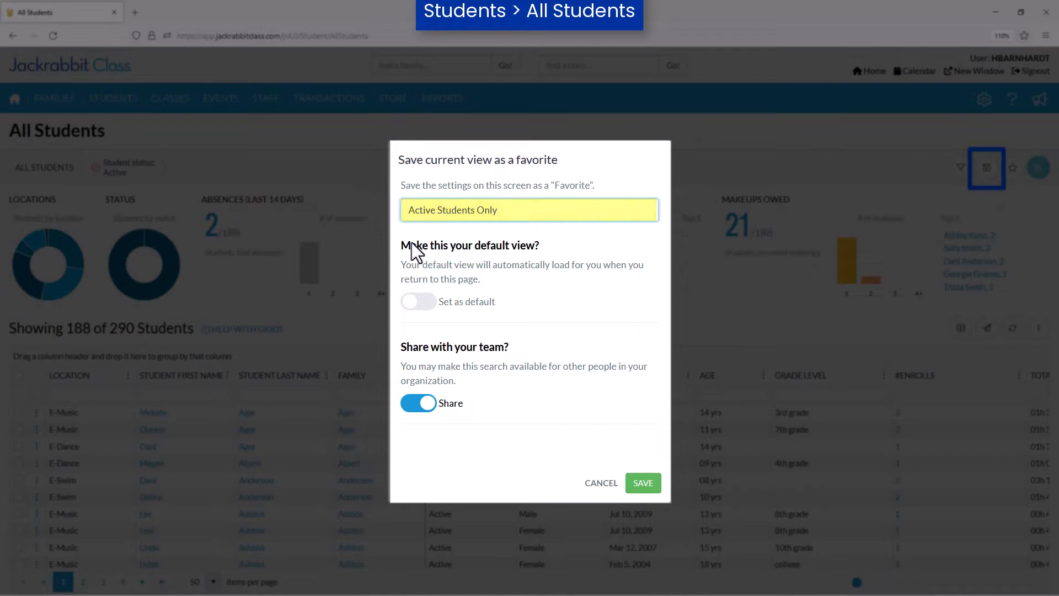
pyautogui.click(419, 301)
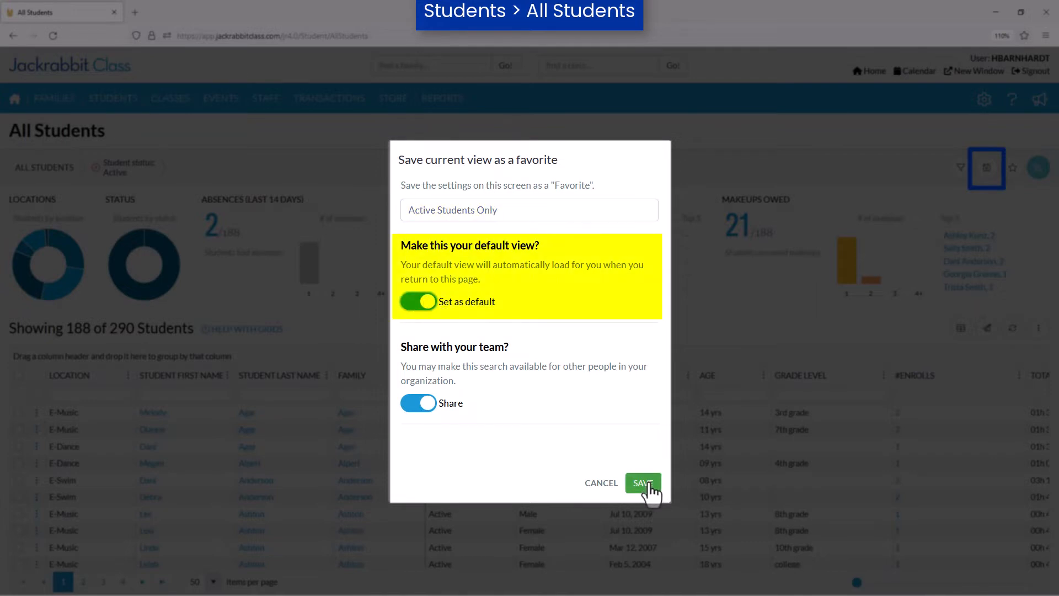
pyautogui.click(641, 482)
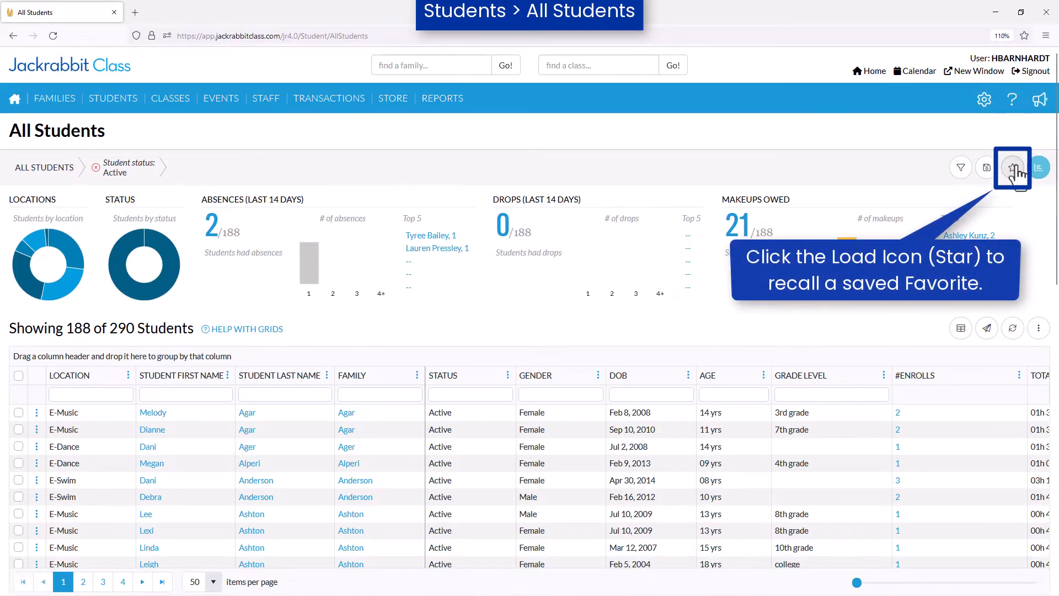
pyautogui.click(1011, 167)
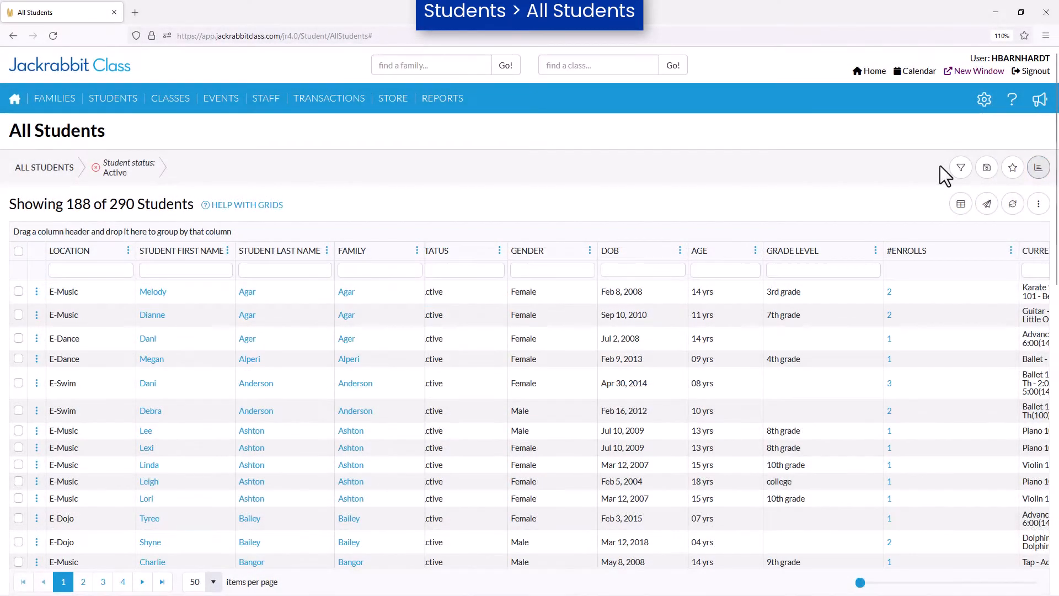
pyautogui.click(699, 250)
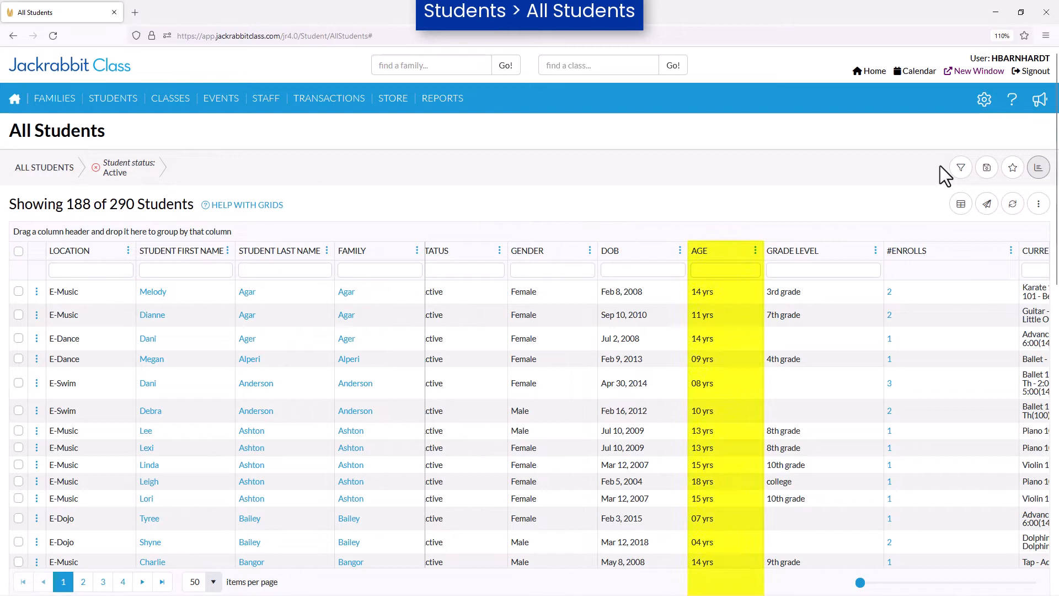
pyautogui.click(889, 542)
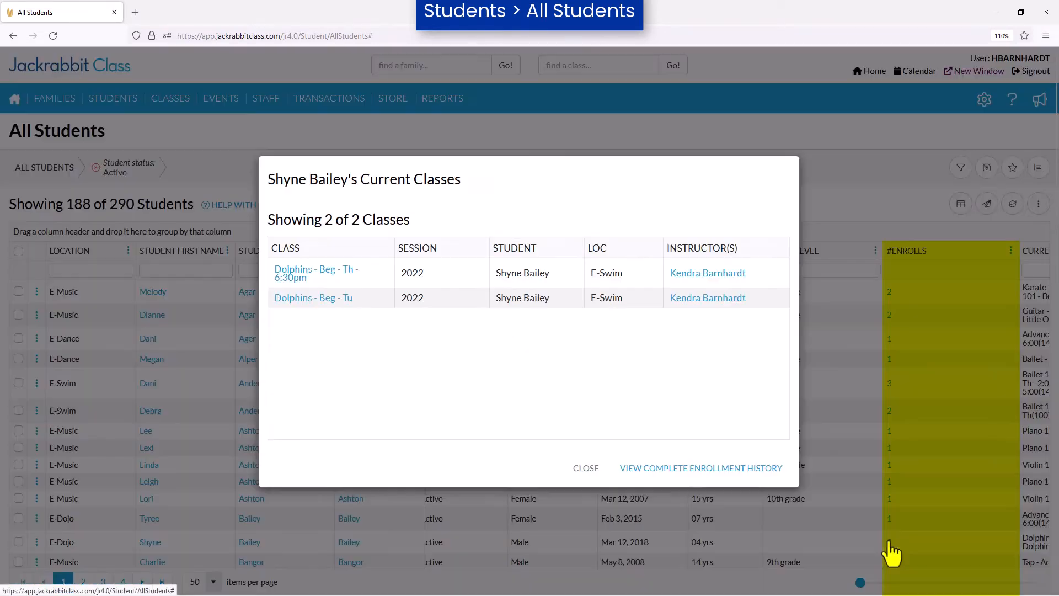
pyautogui.click(584, 468)
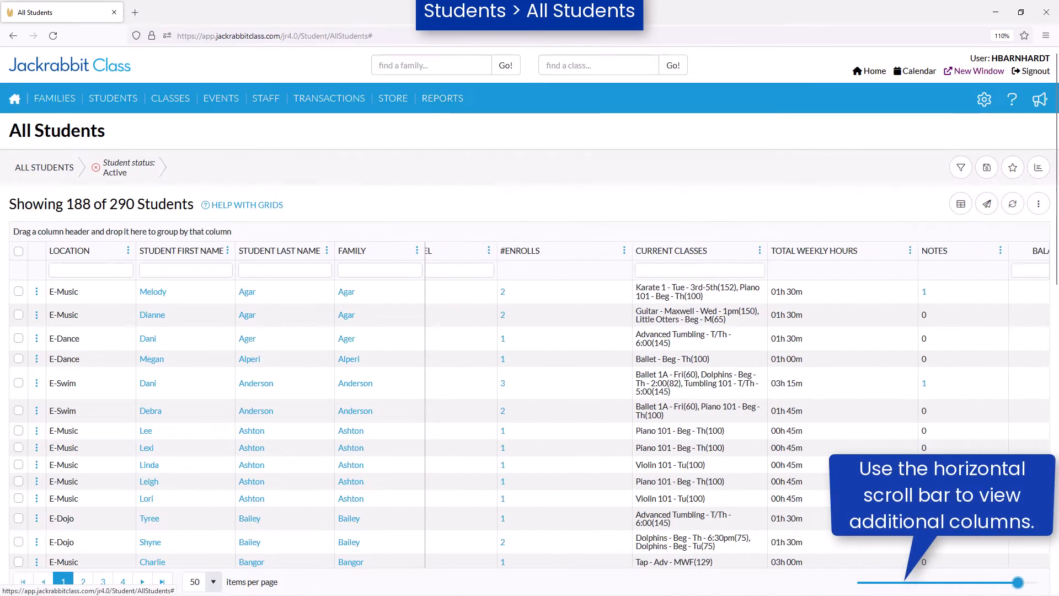
pyautogui.hscroll(3)
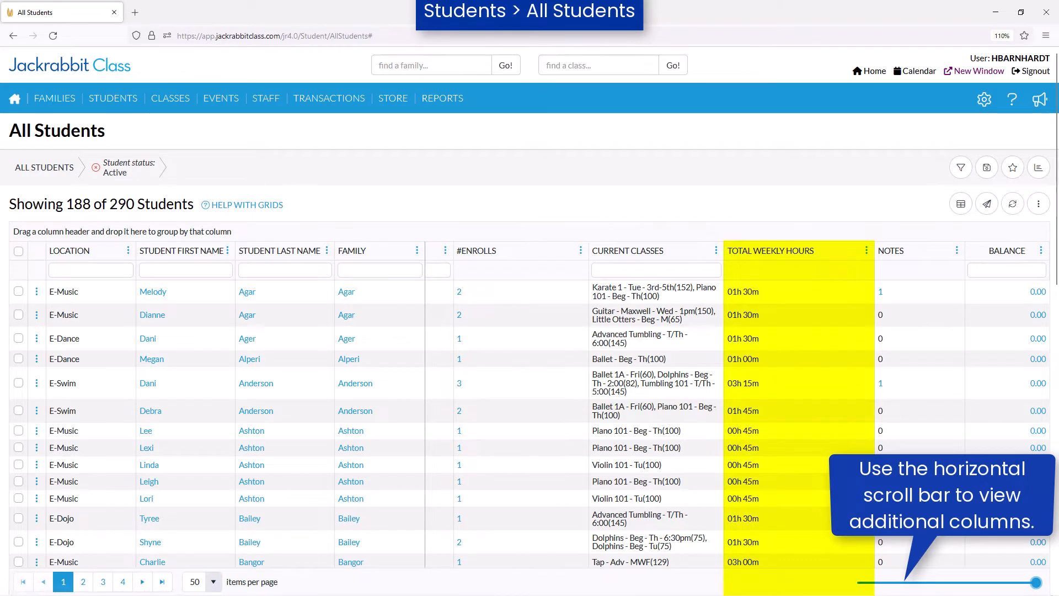
pyautogui.click(880, 291)
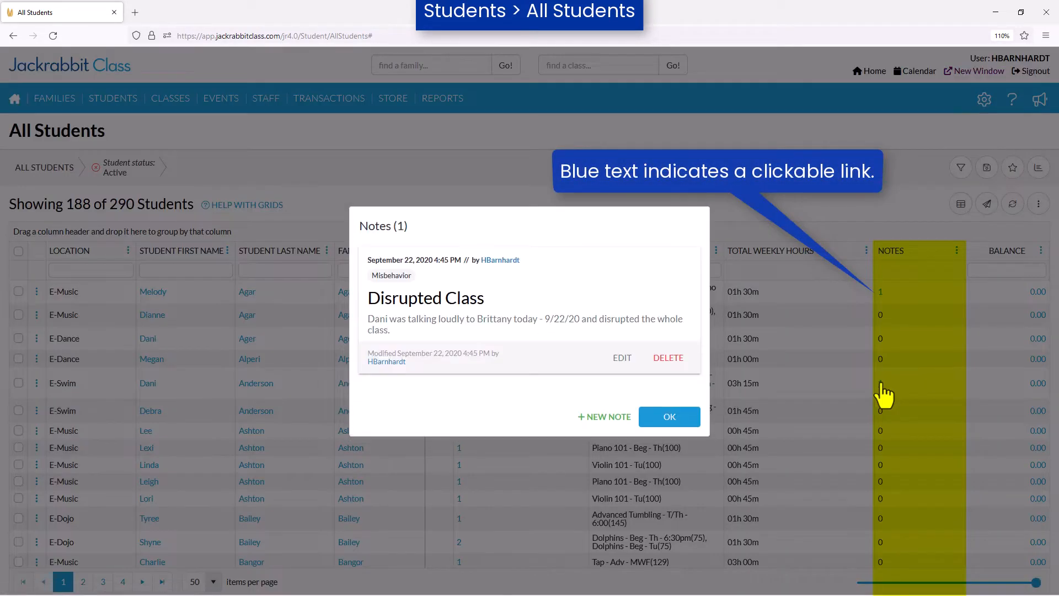
pyautogui.click(668, 417)
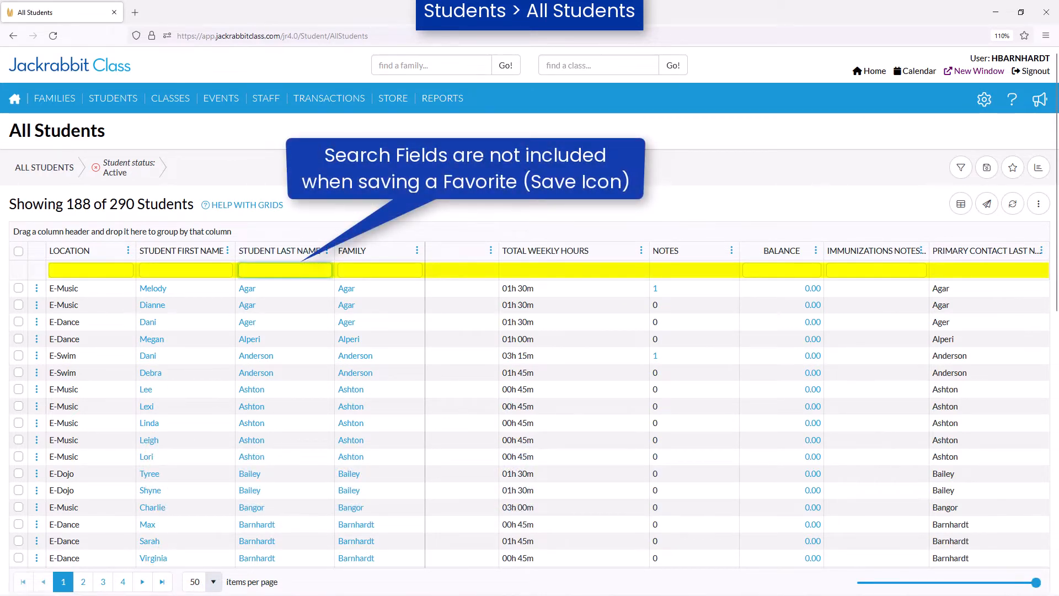
pyautogui.write('Dav')
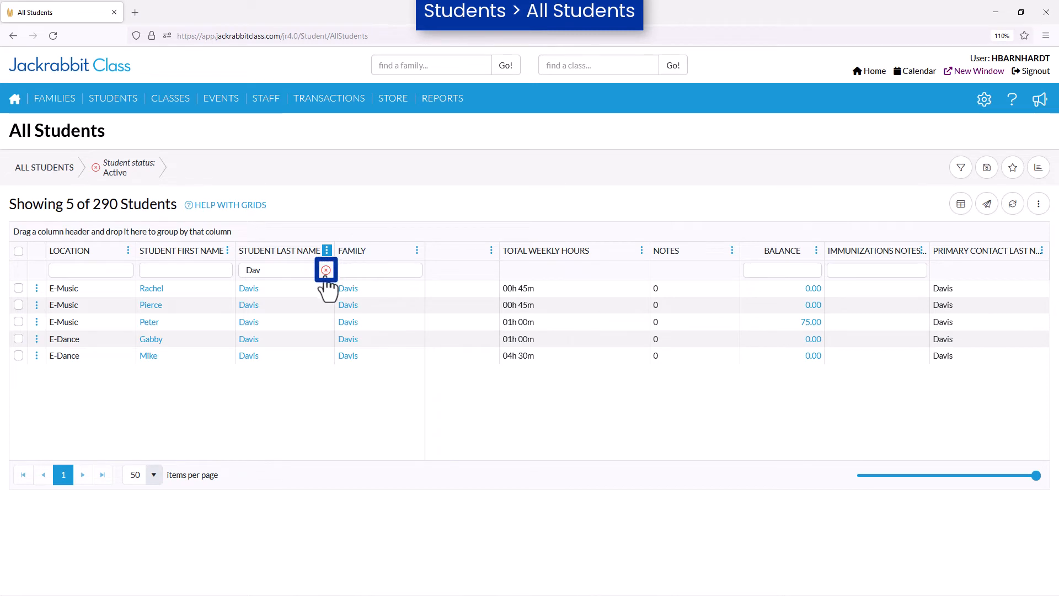
pyautogui.click(326, 270)
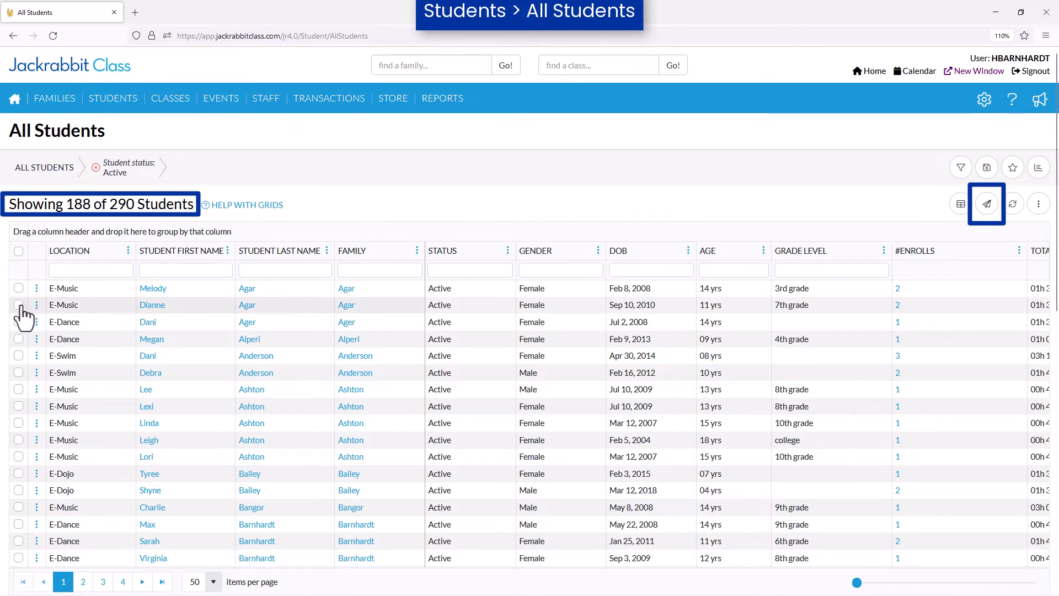
# Step: Show the action menu for the first student row
pyautogui.click(1012, 204)
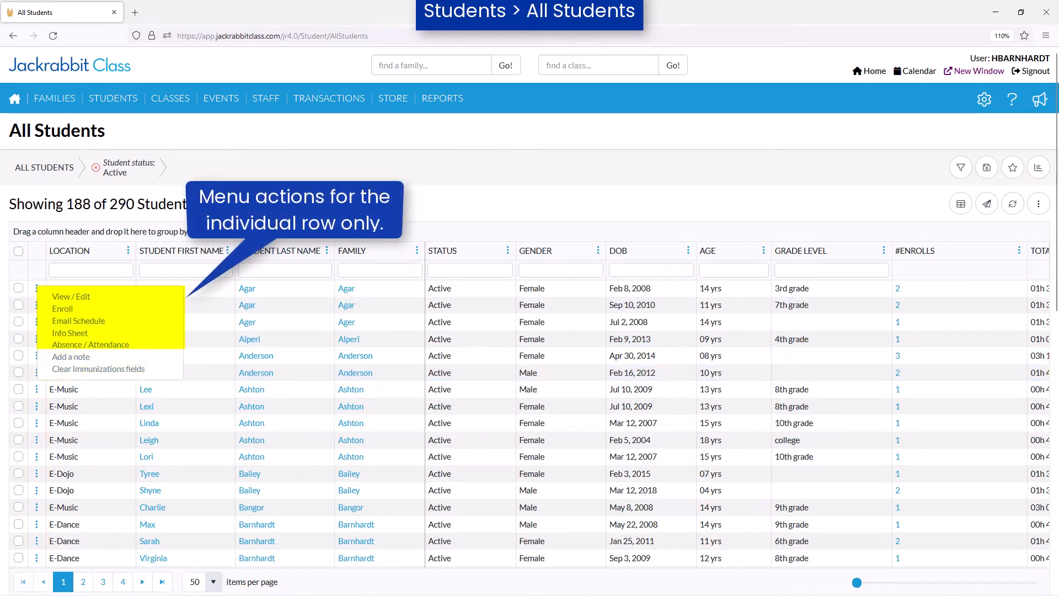
pyautogui.moveTo(70, 297)
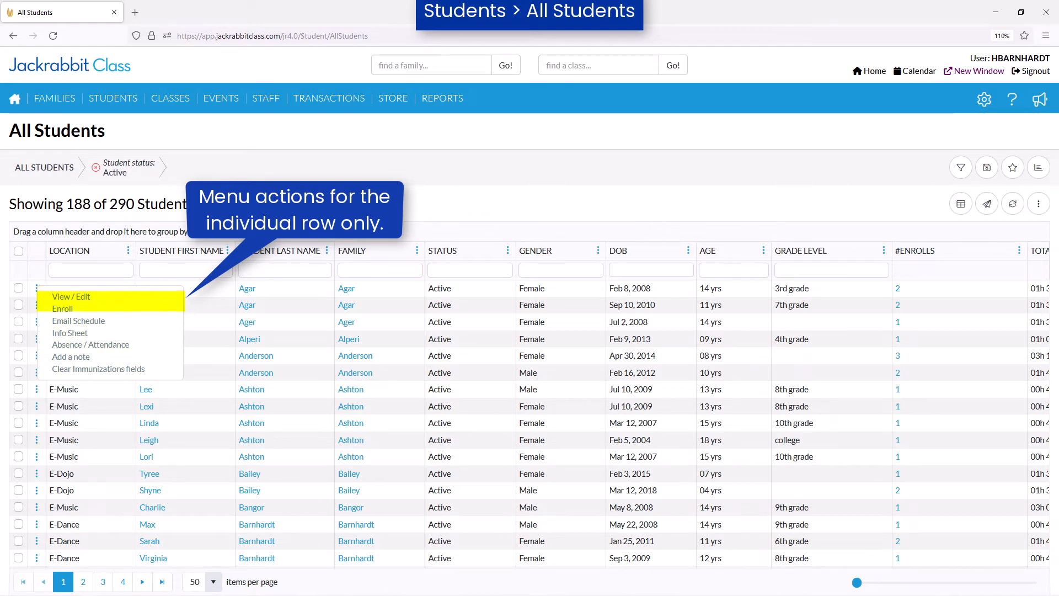
pyautogui.moveTo(79, 321)
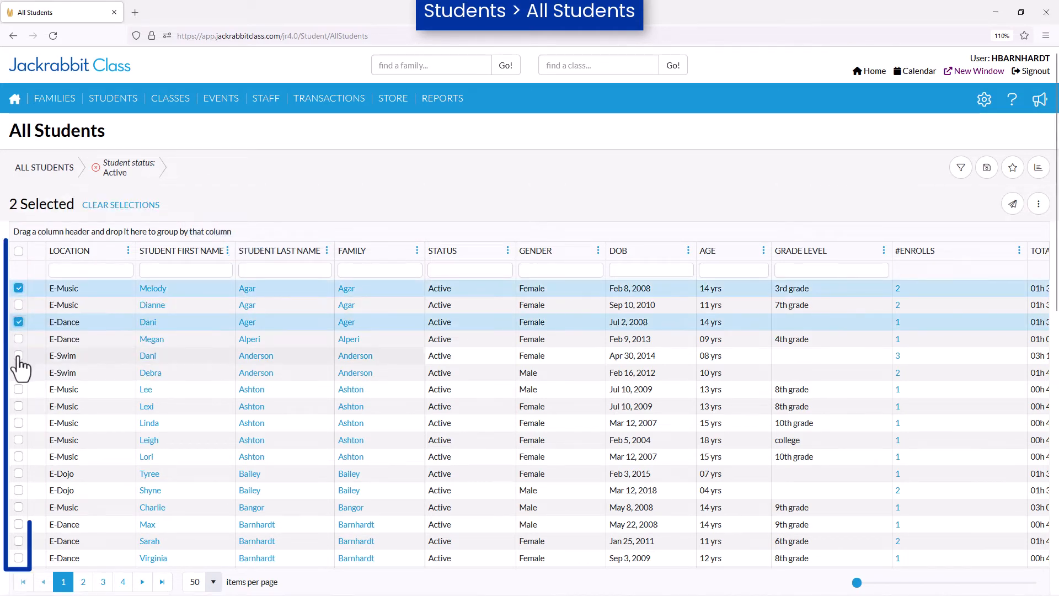
# Step: Add another student to the selection and close the bulk actions list
pyautogui.click(1039, 204)
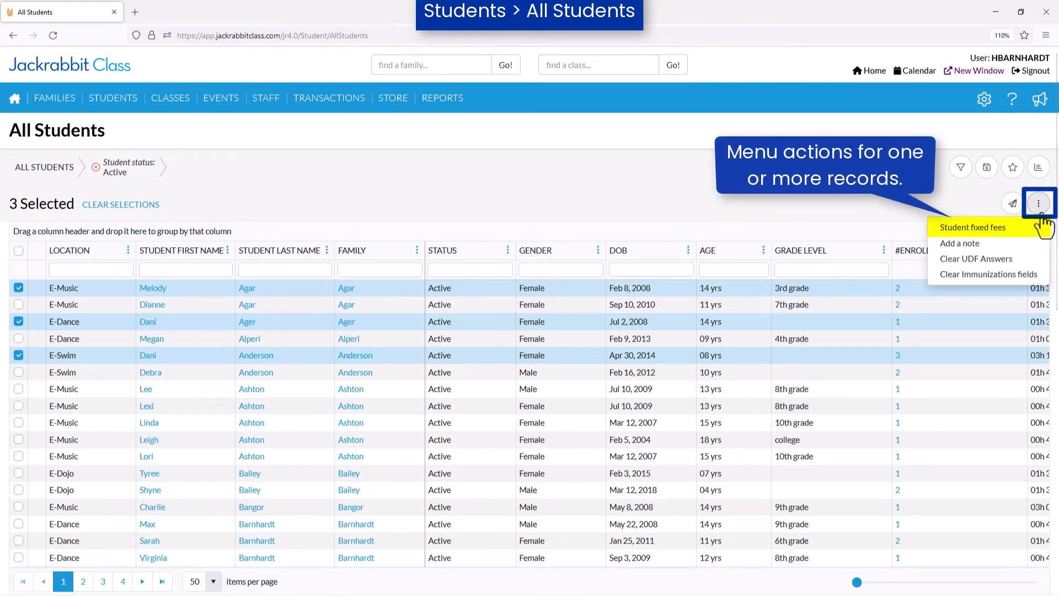
pyautogui.moveTo(959, 244)
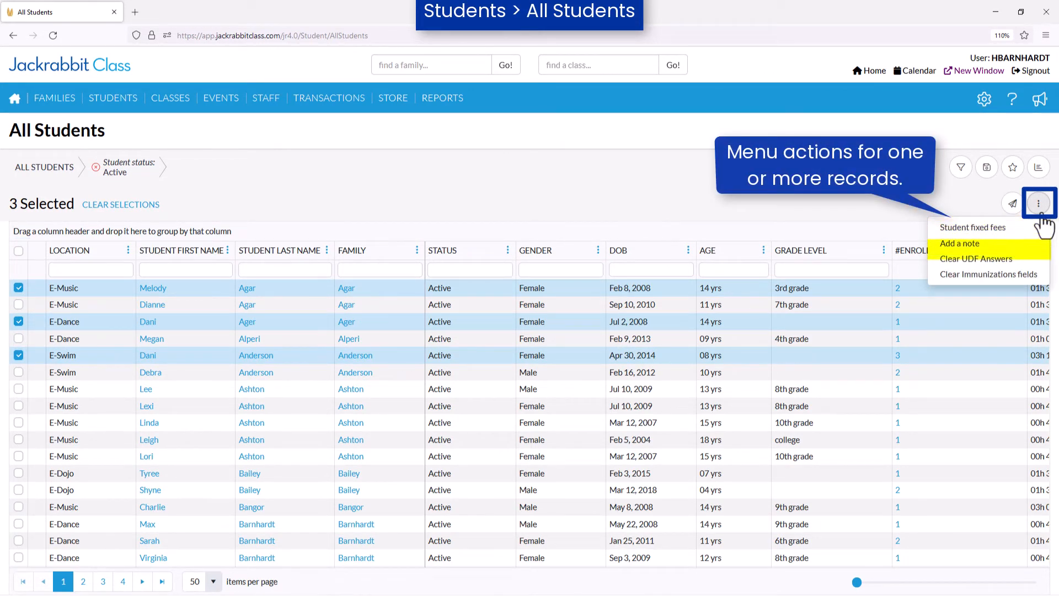
pyautogui.moveTo(988, 273)
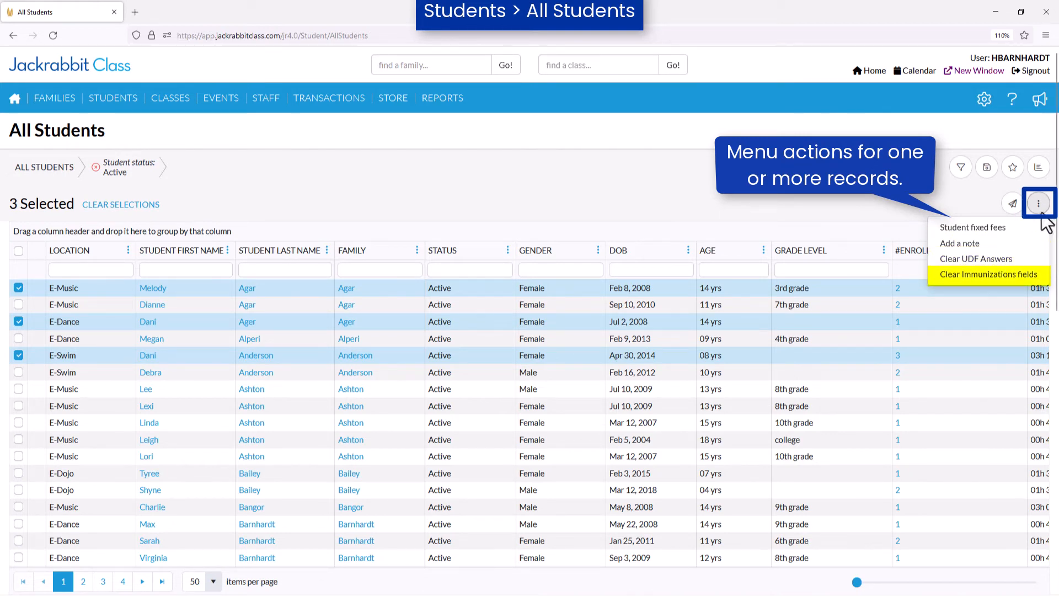
pyautogui.click(120, 204)
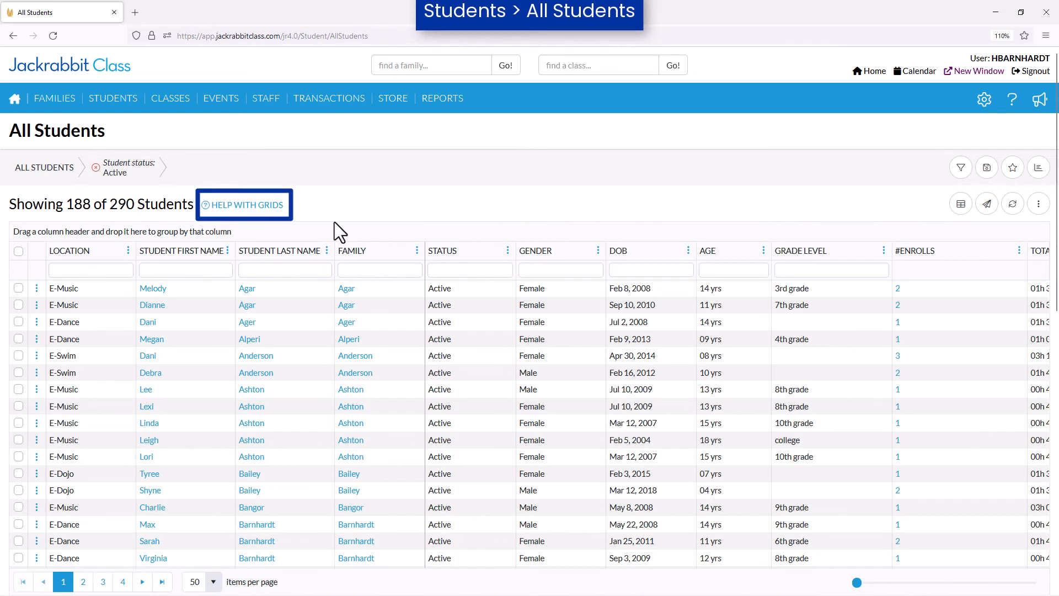
pyautogui.click(244, 204)
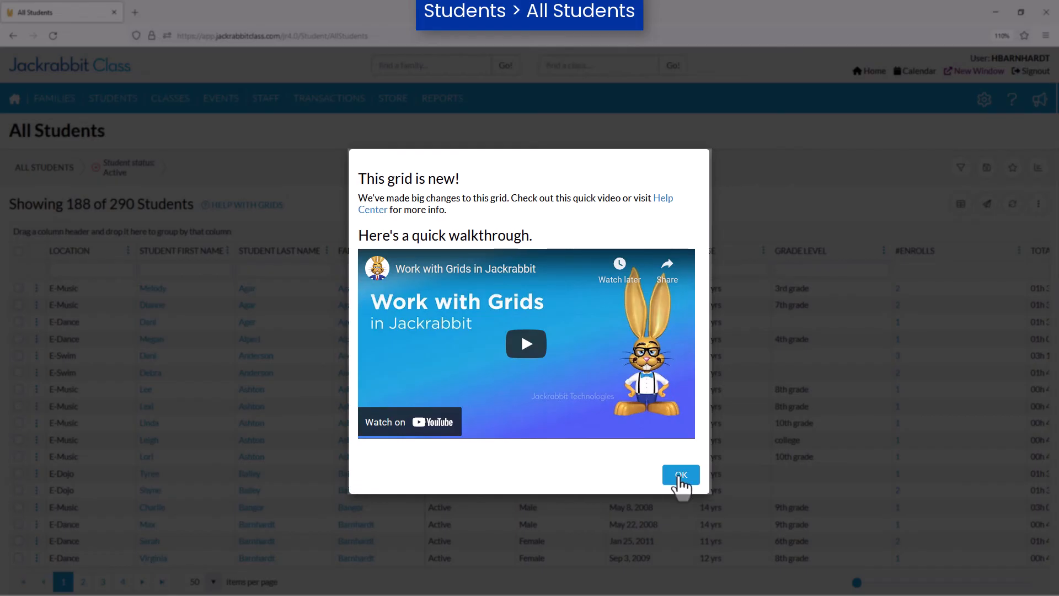
pyautogui.click(681, 475)
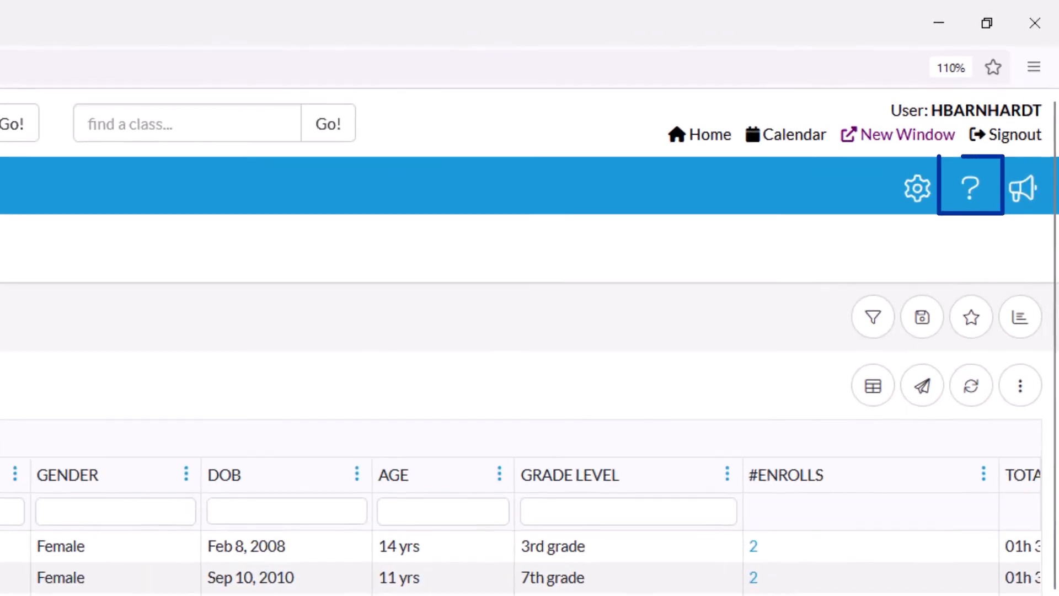